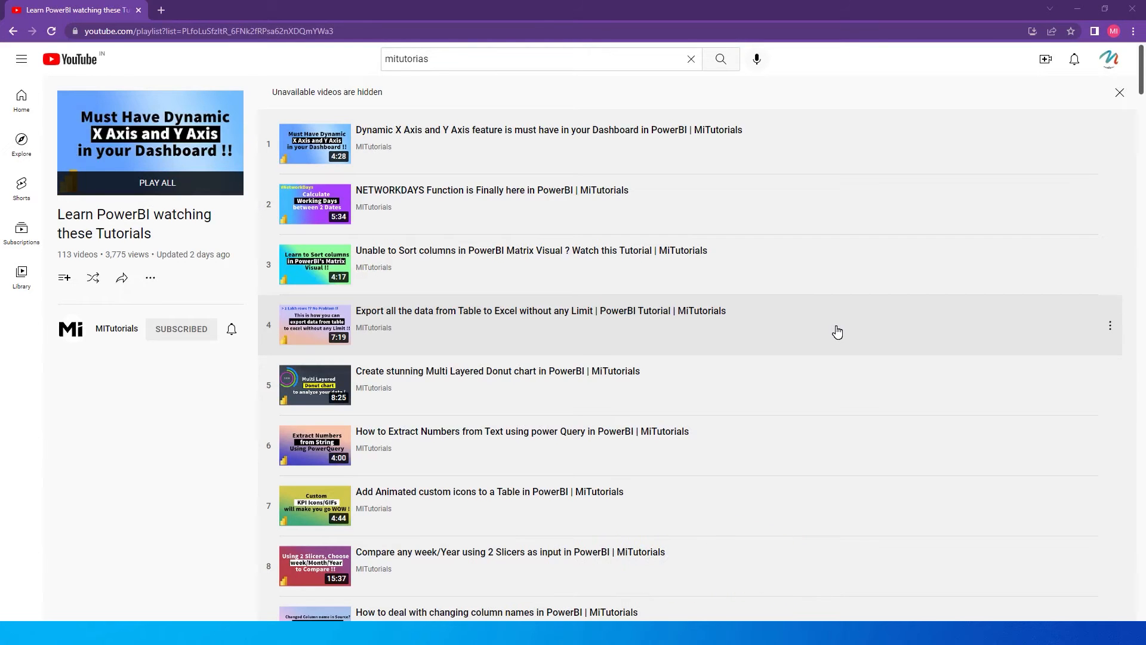
mouse_move(784, 279)
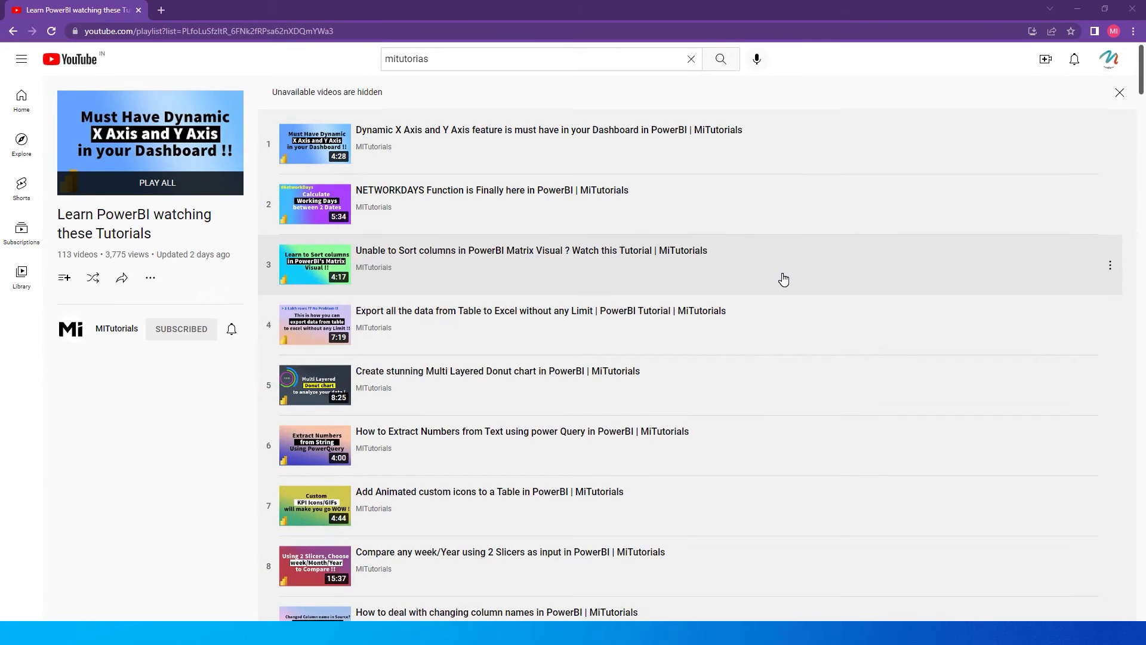
- Scroll through the model, then open the Sales table's rows in Data view
scroll(down, 3)
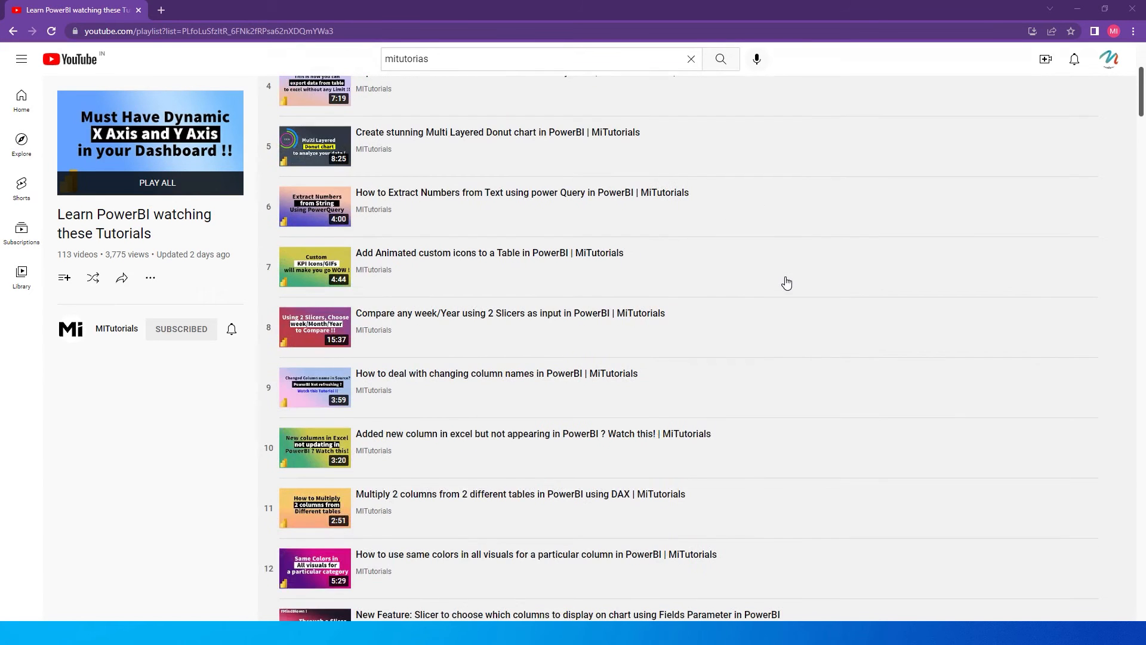
mouse_move(774, 308)
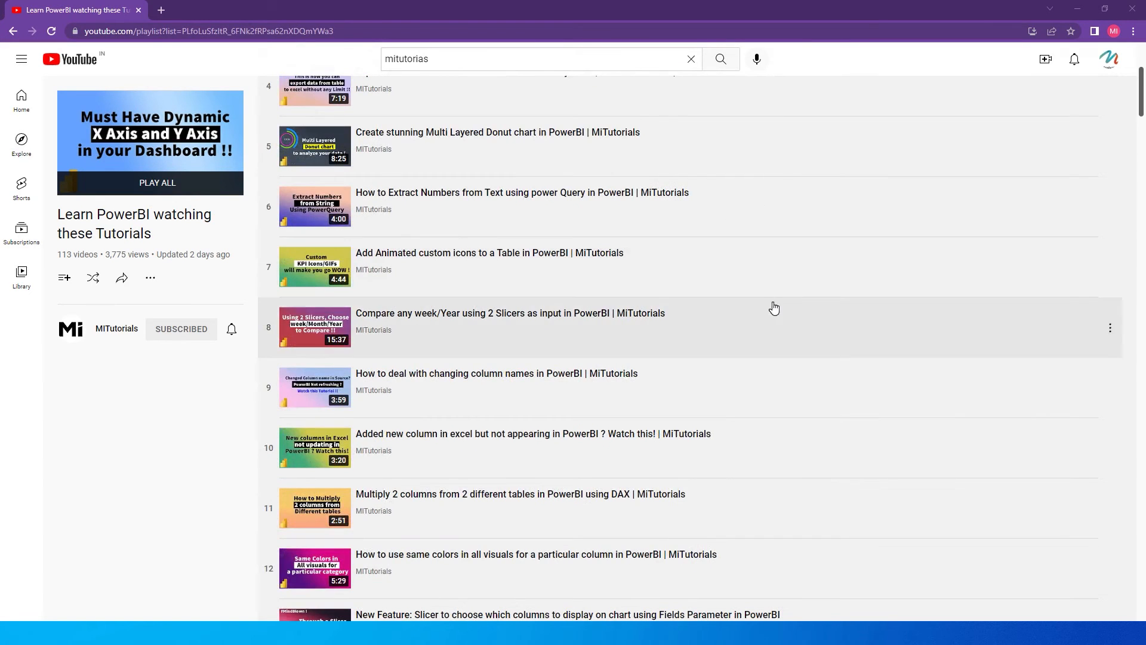
scroll(down, 3)
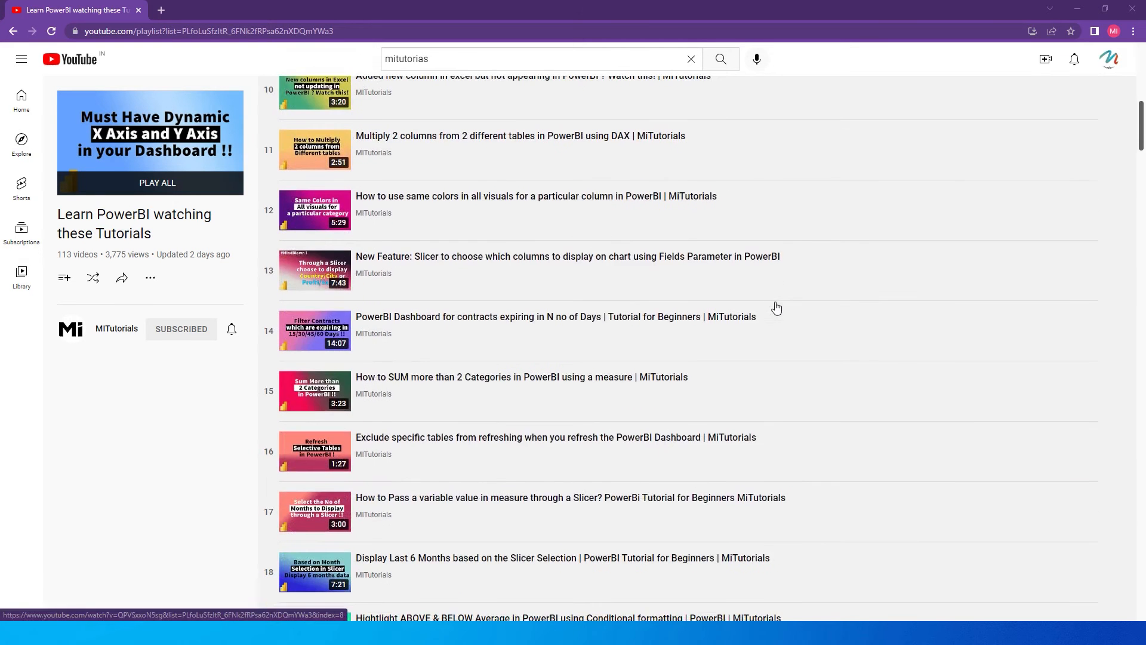
scroll(down, 3)
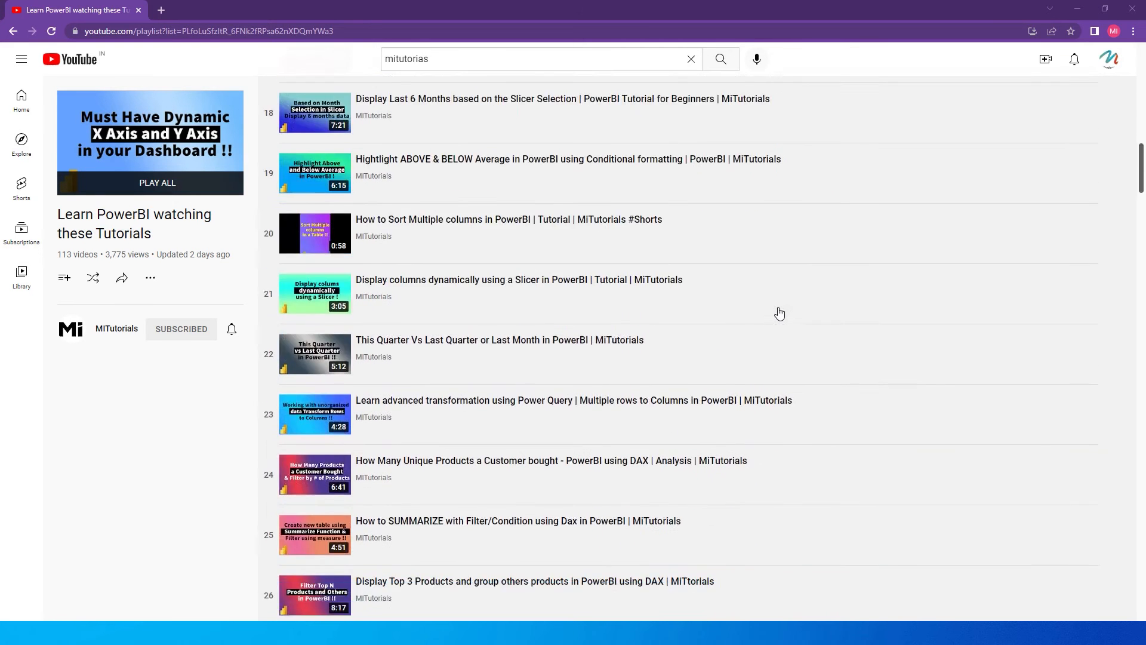
scroll(down, 3)
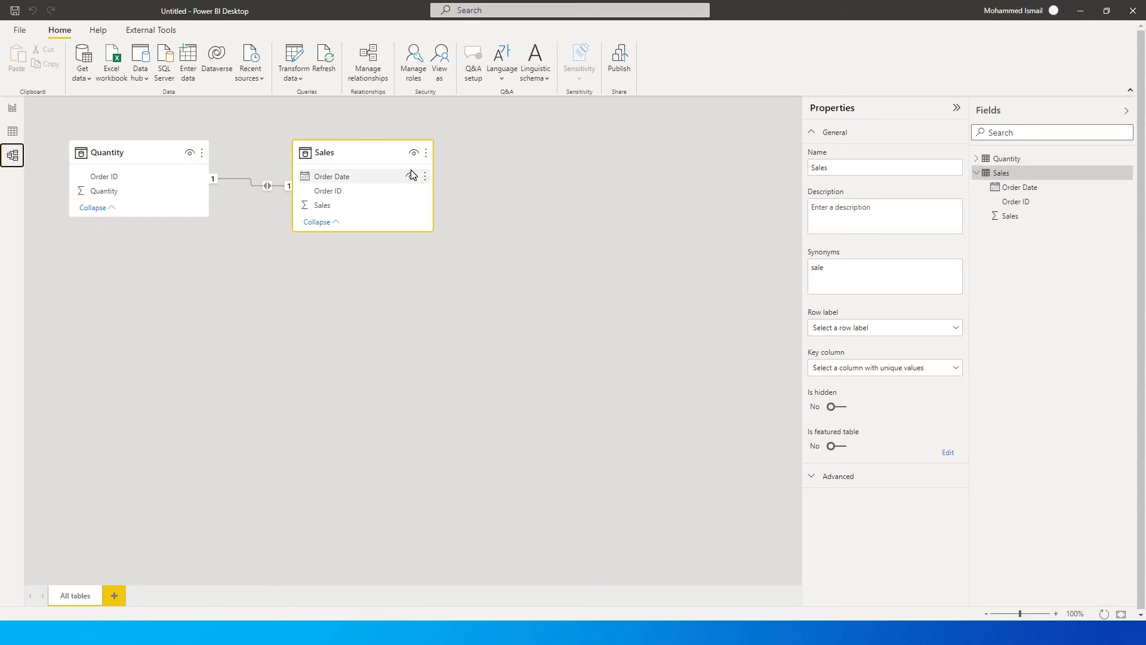
mouse_move(163, 178)
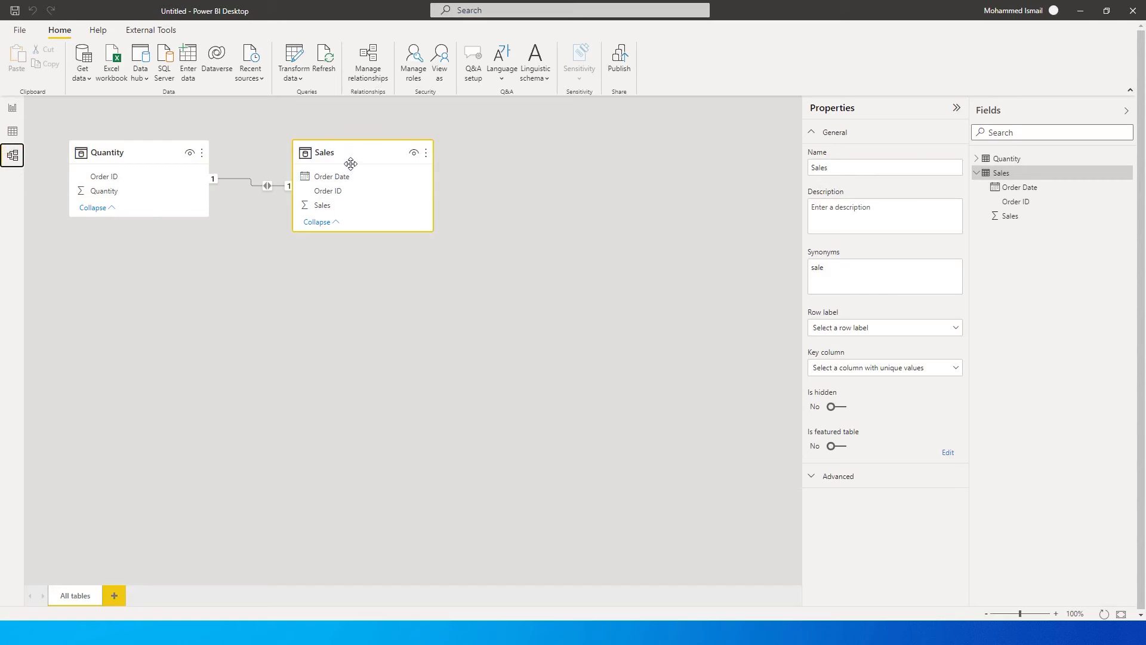
mouse_move(347, 211)
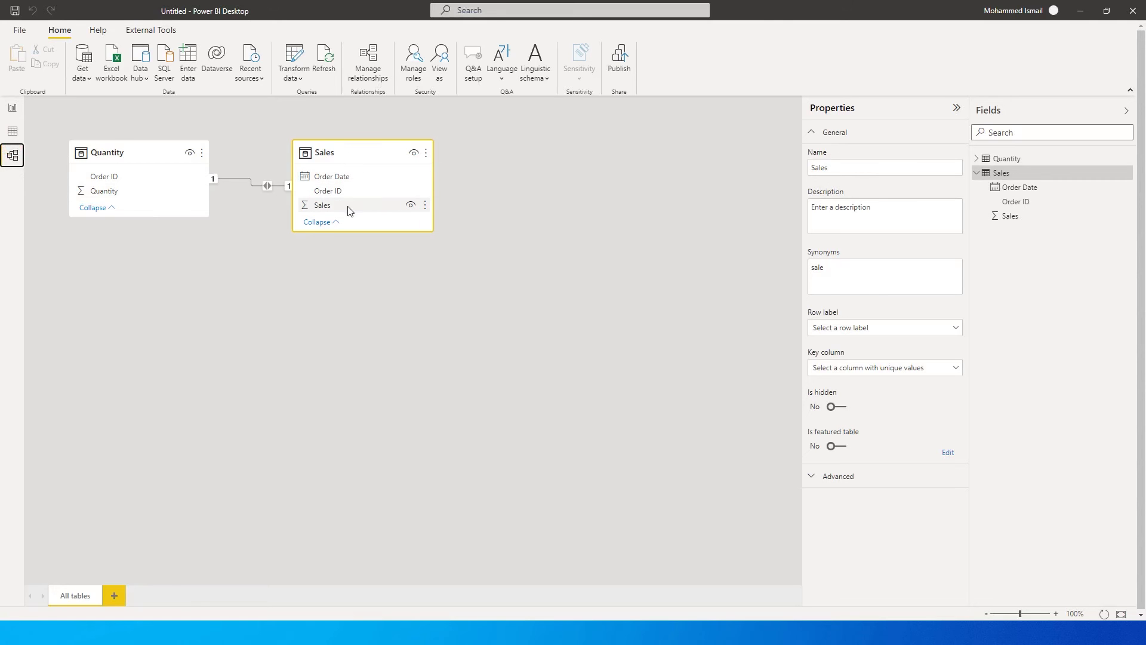
click(12, 130)
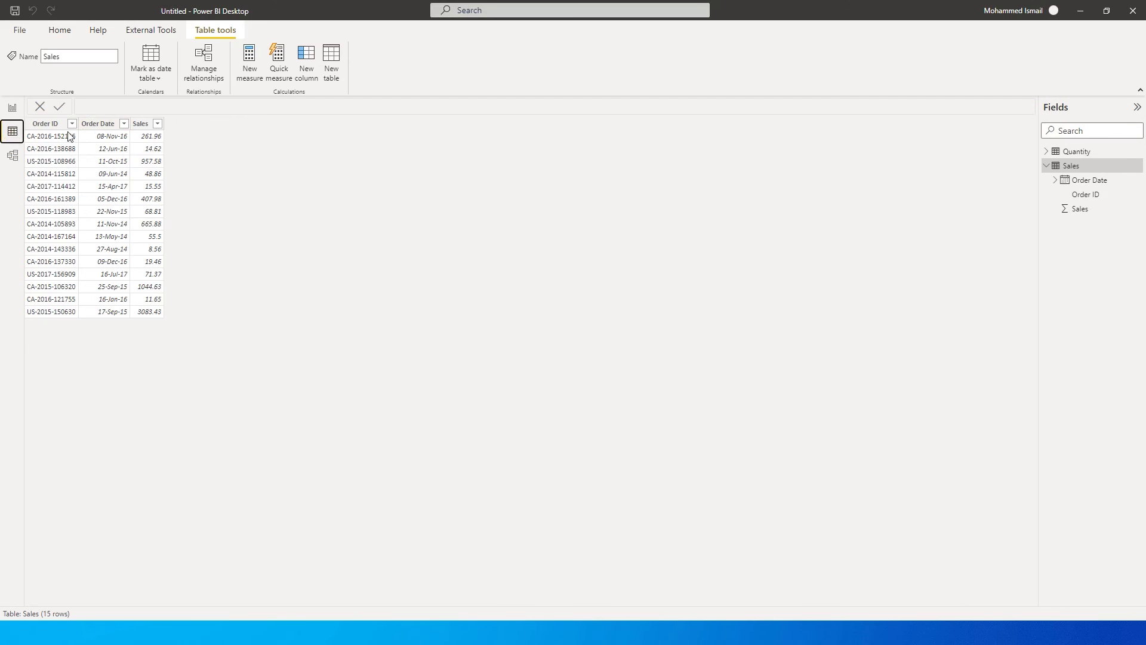
mouse_move(290, 148)
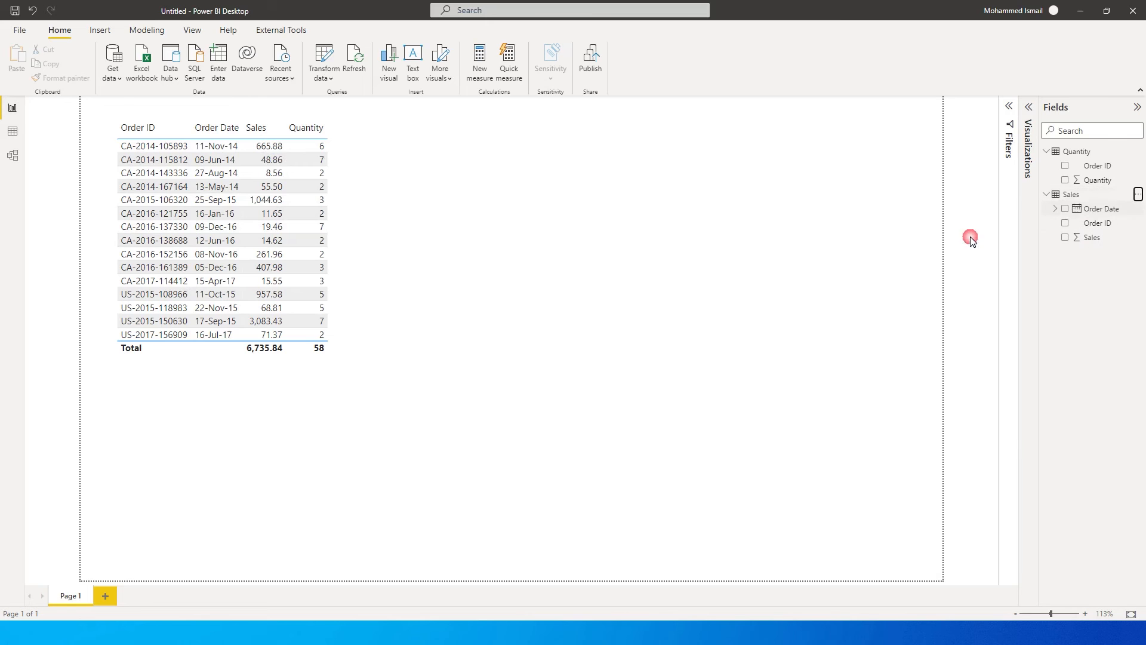
- Create a measure named Unit_Price starting with DIVIDE(SUM(Sales[Sales])
click(479, 62)
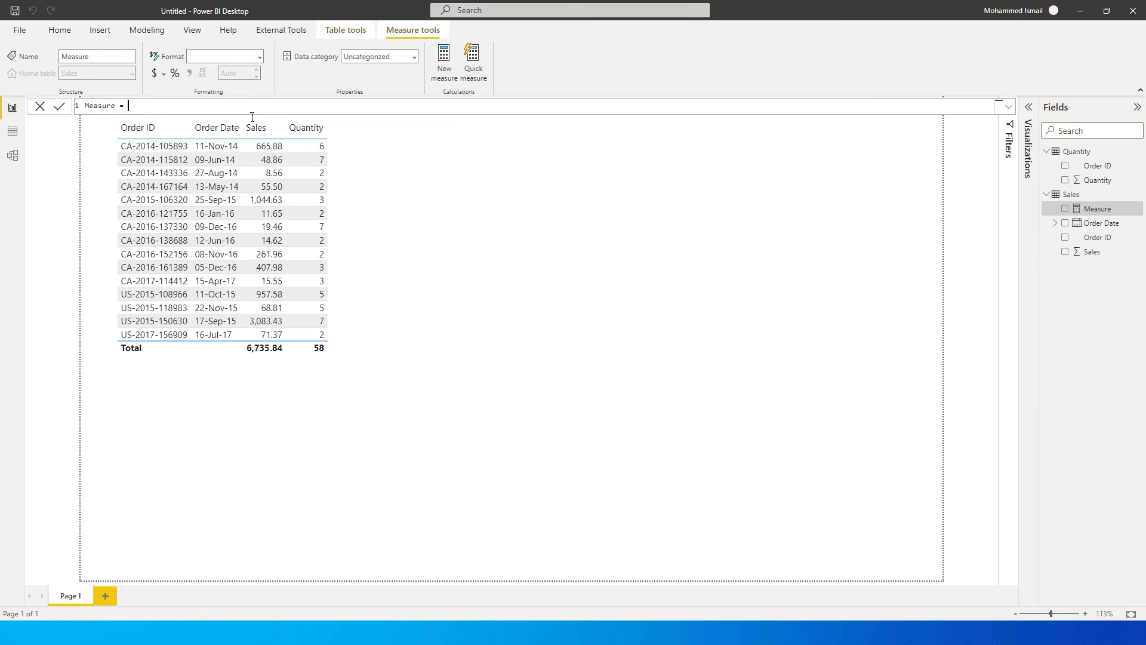
double_click(110, 110)
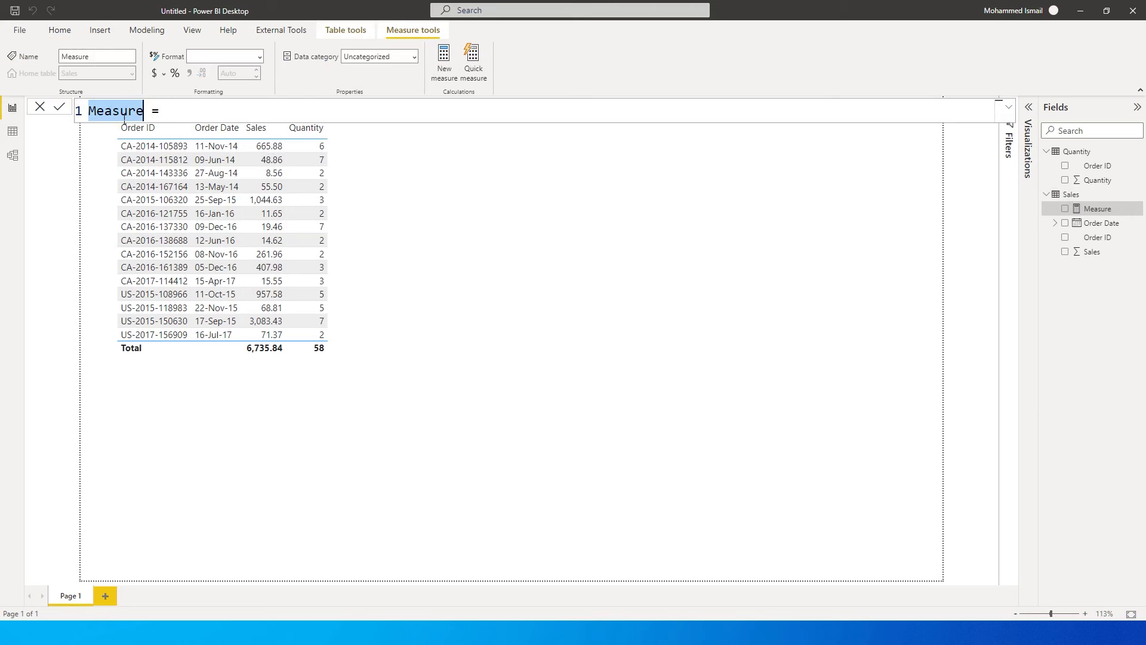
text(Unit_Price =)
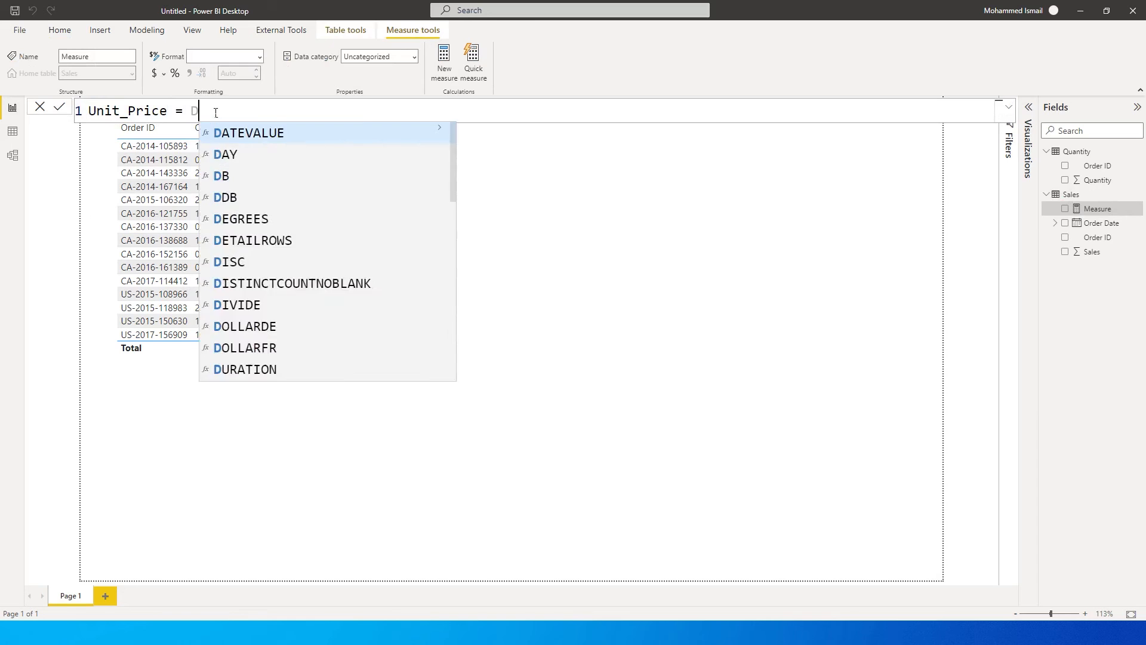
text(DIVIDE()
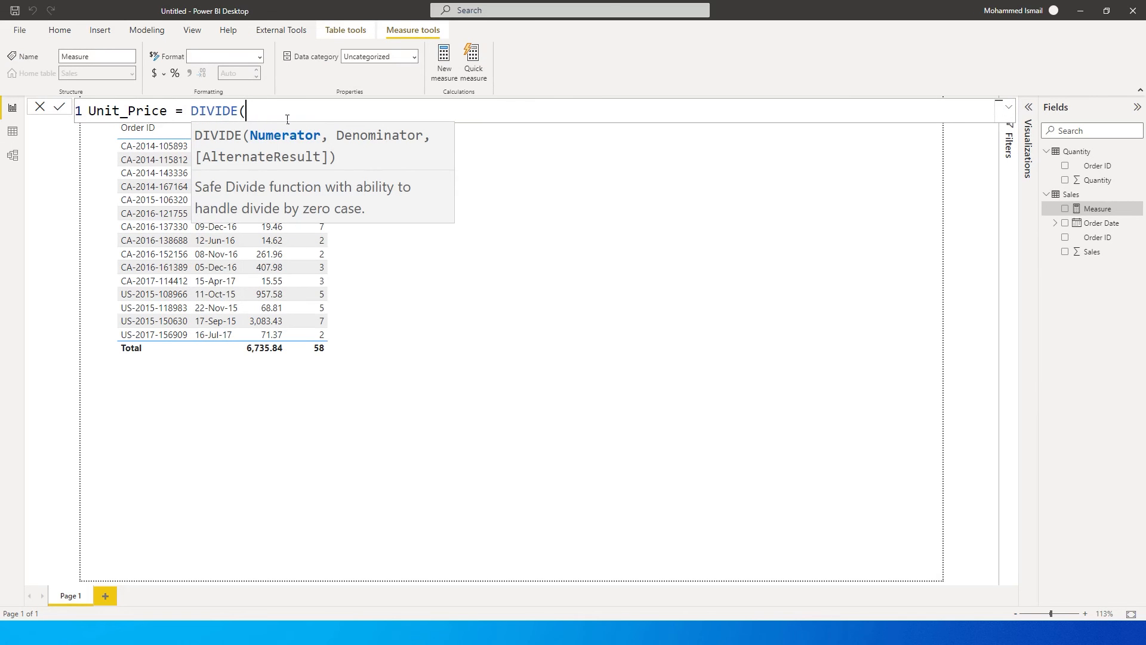
mouse_move(297, 142)
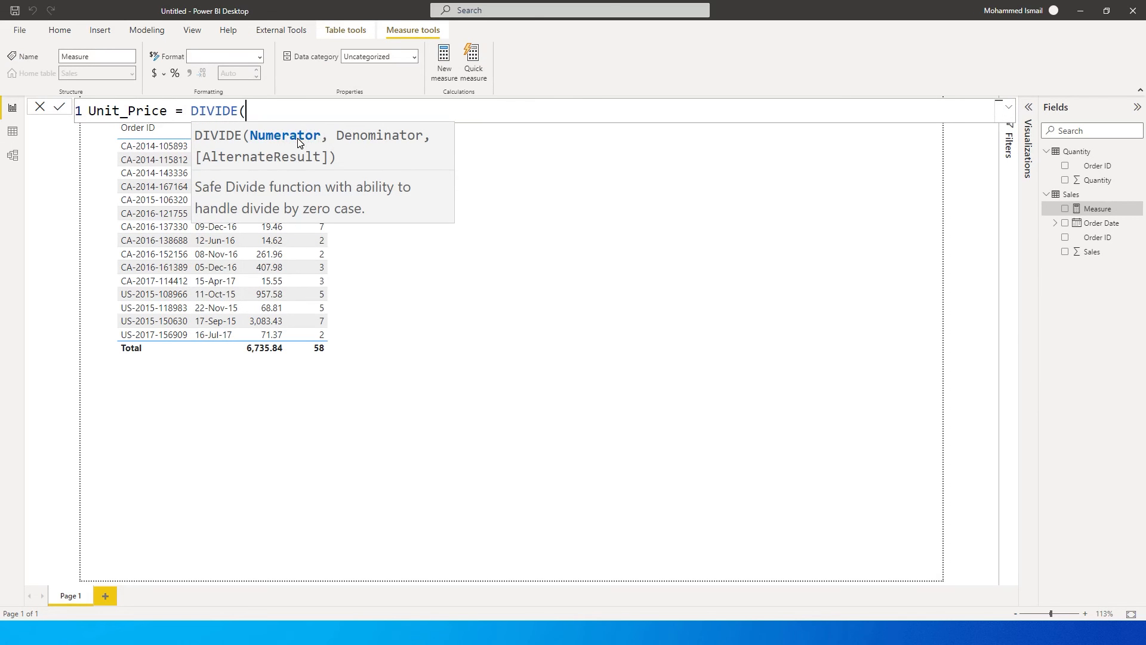
text(su)
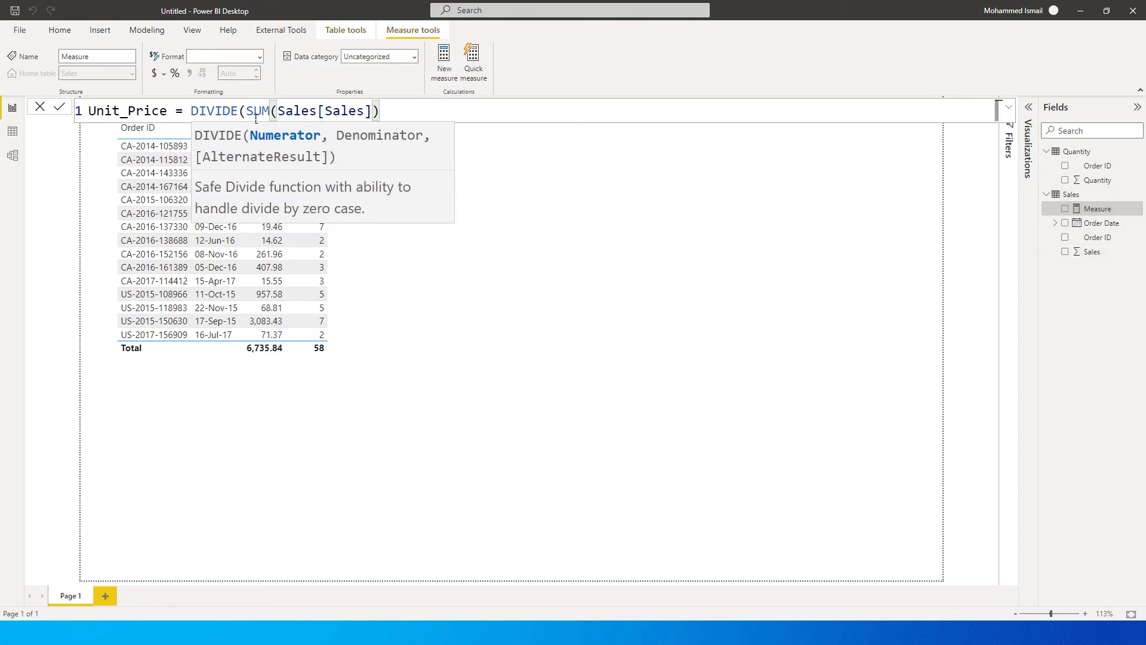
mouse_move(414, 120)
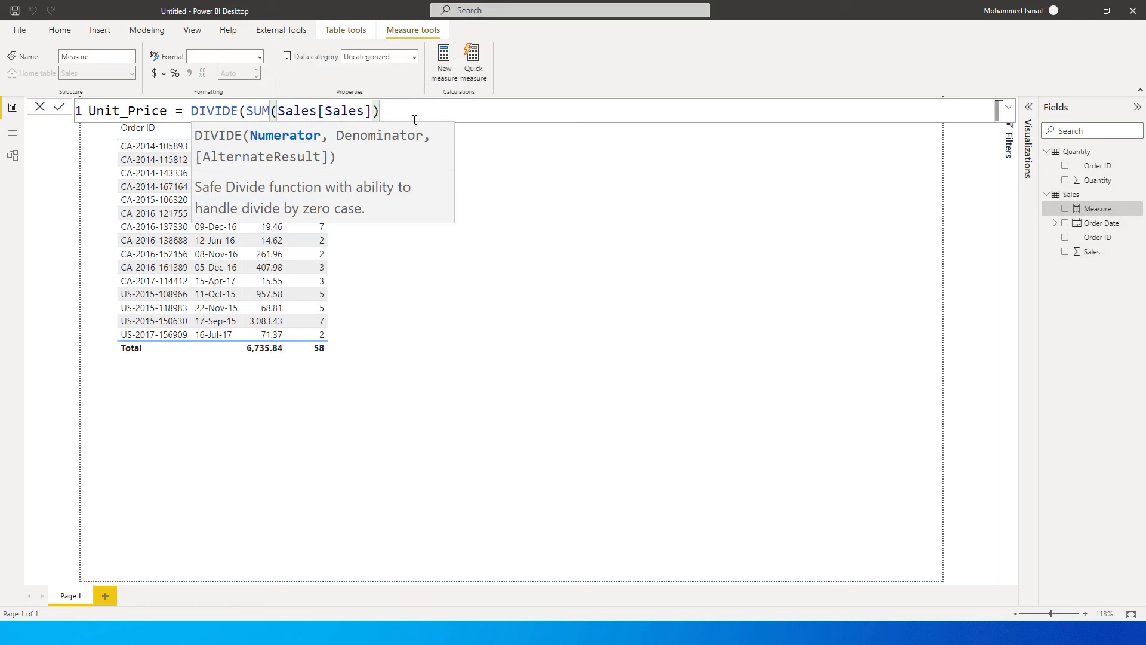
- Add SUM(Quantity[Quantity]) as the DIVIDE denominator in the Unit_Price formula
text(,)
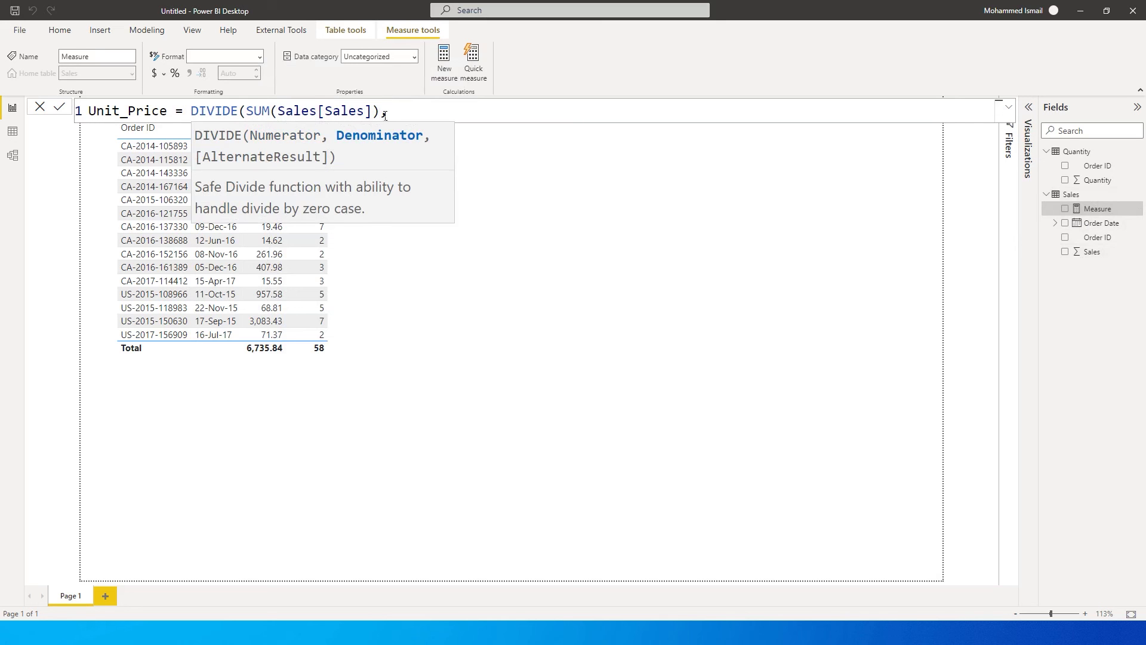
text(,)
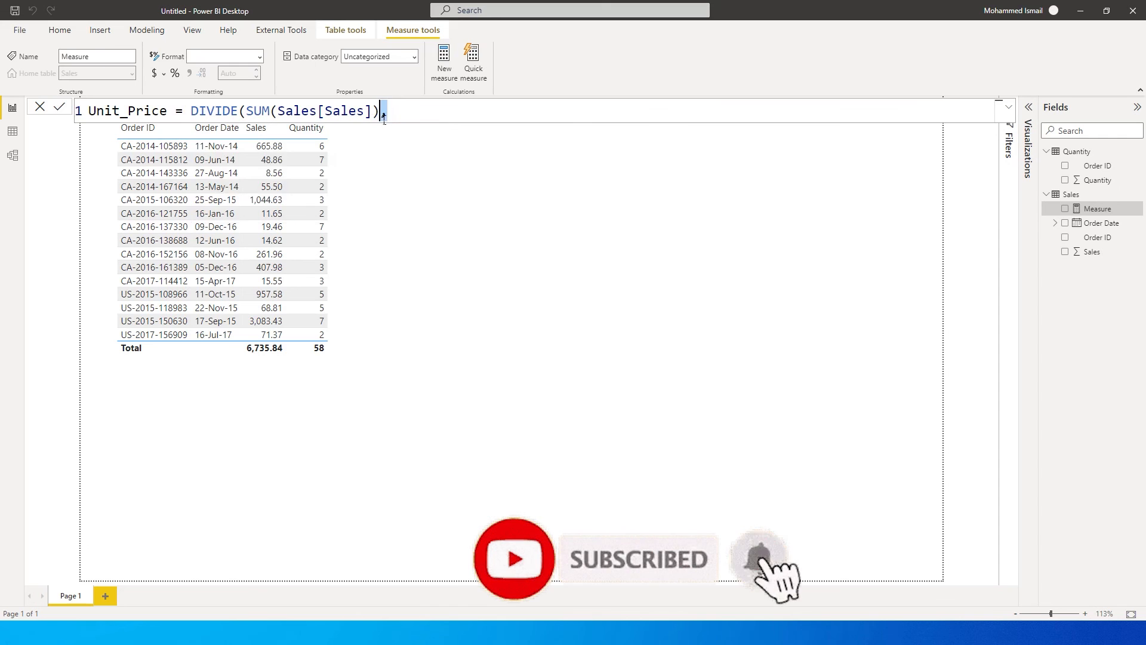
text(/)
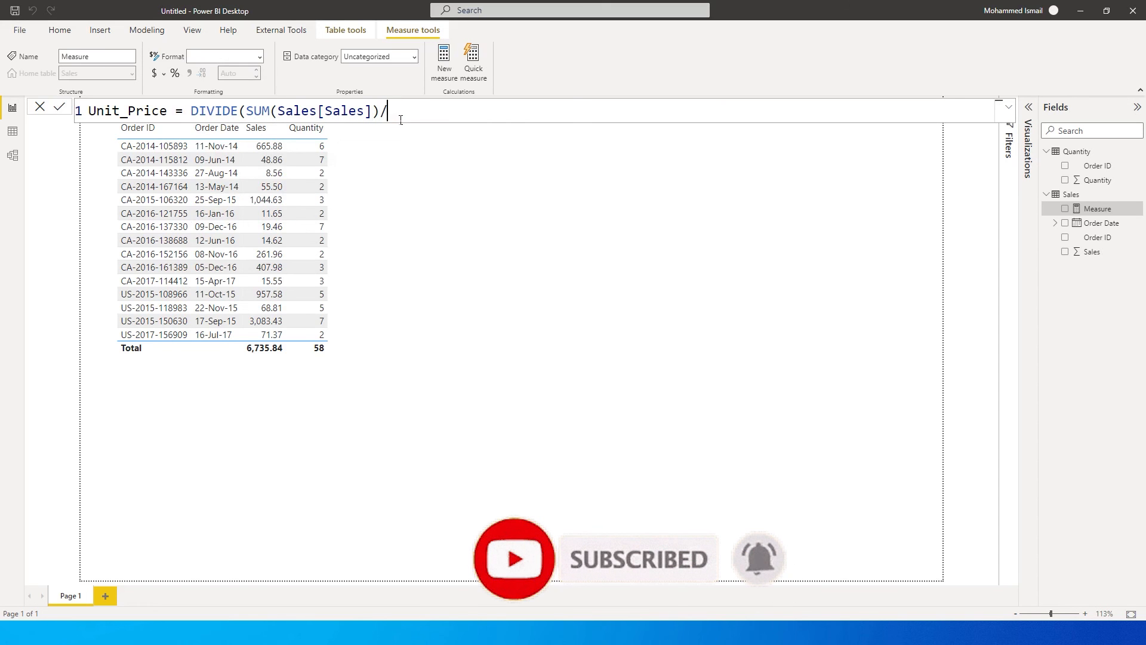
text(,)
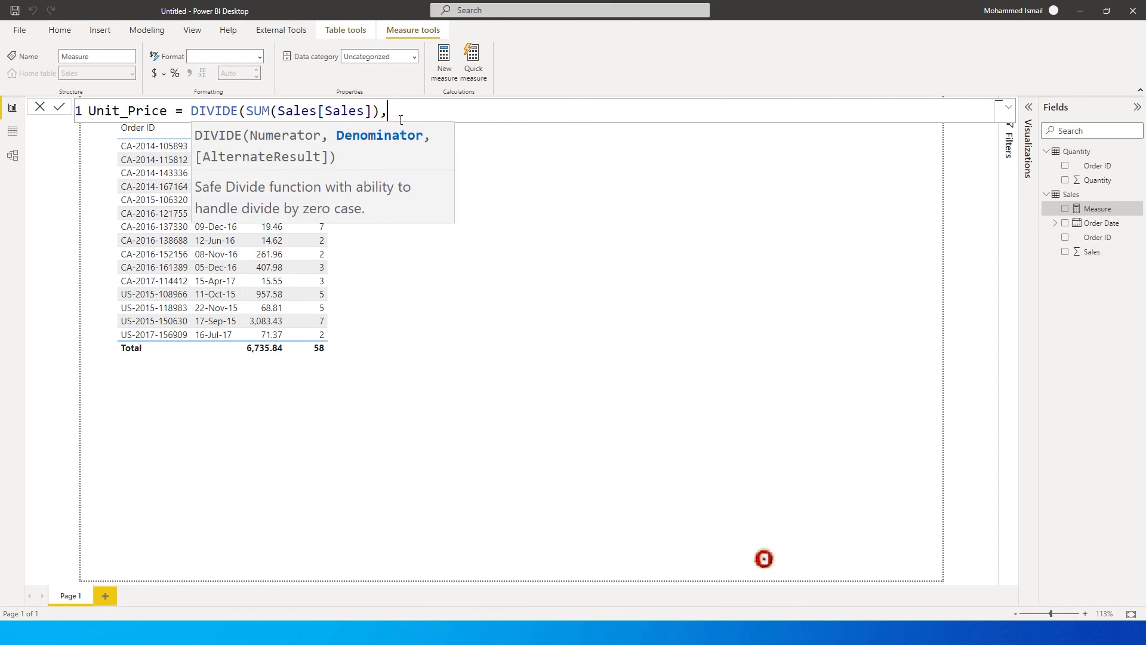
text(SUM(Quantity[Quantity)
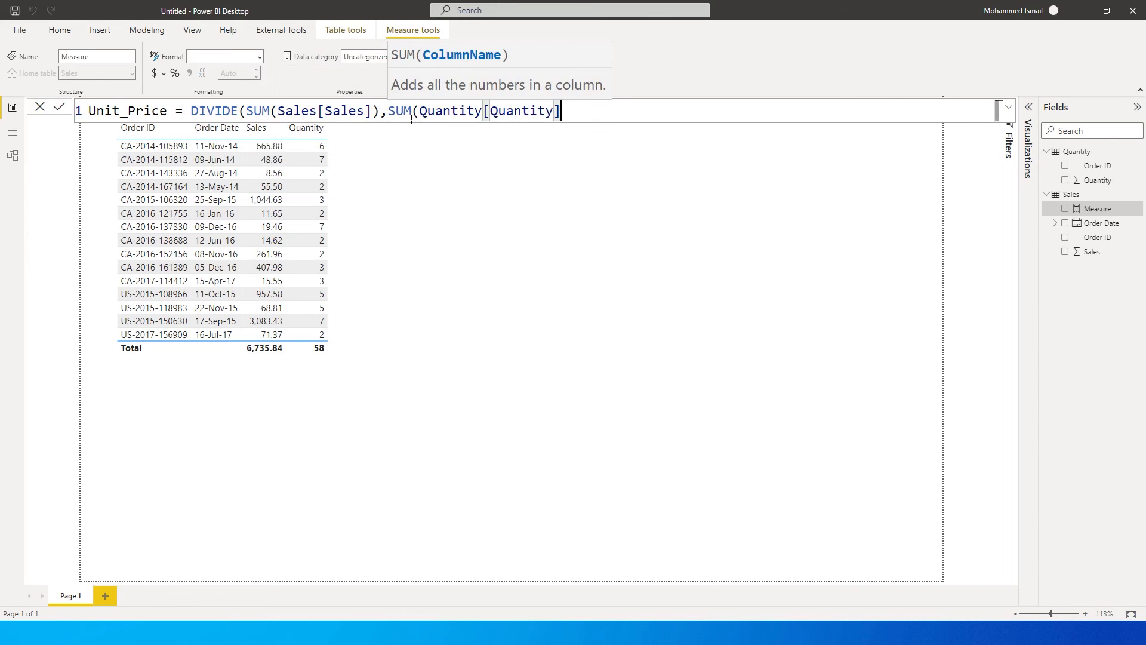
text())
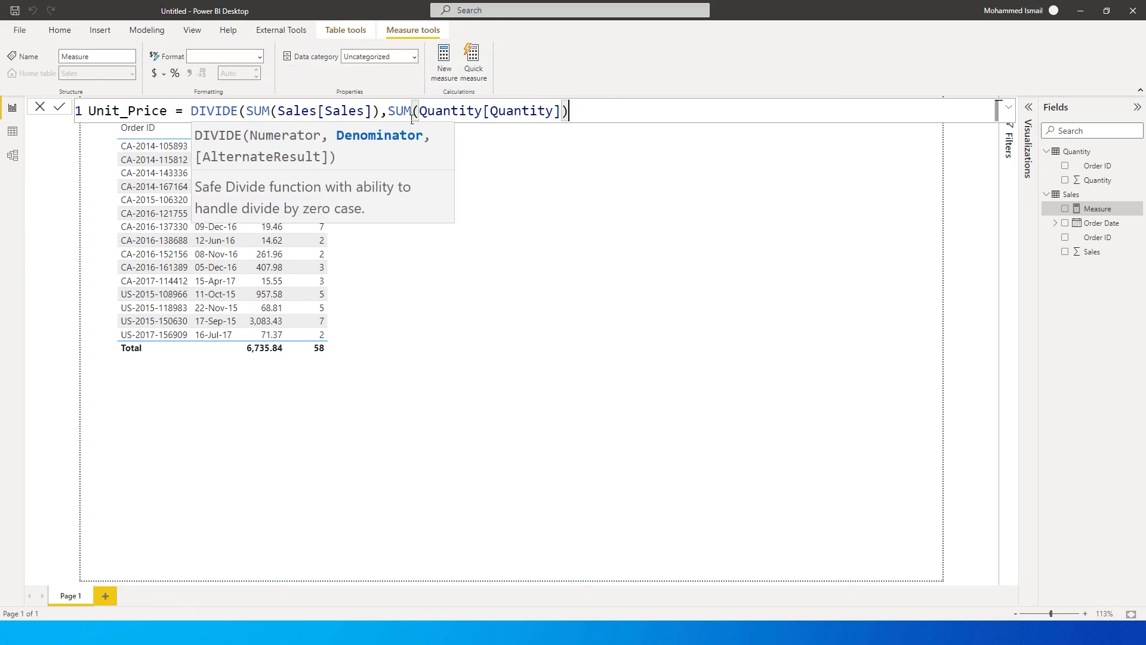